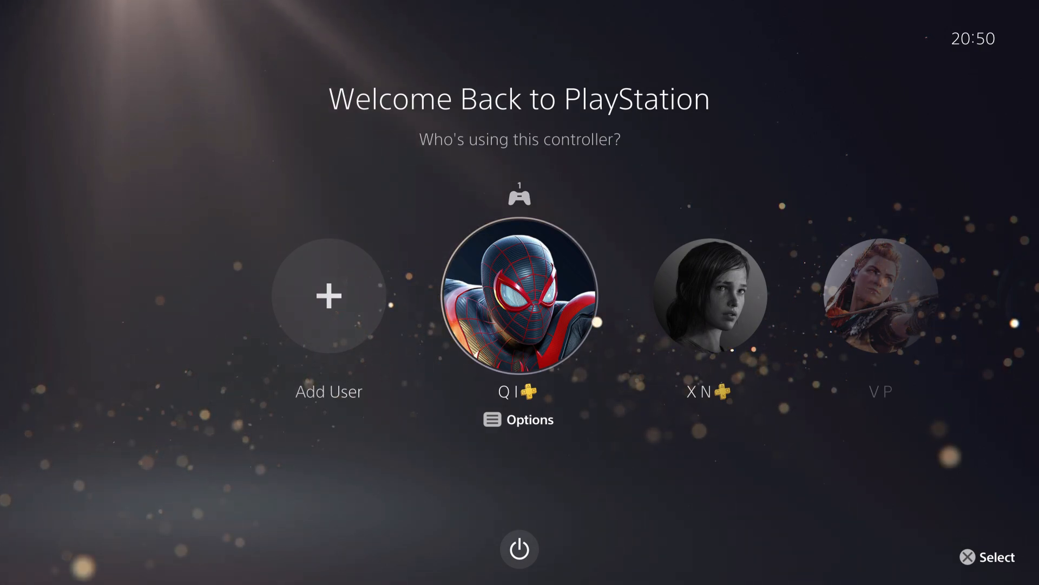
# Step: Log in as the controller's current user profile from the Welcome Back screen
pyautogui.click(519, 300)
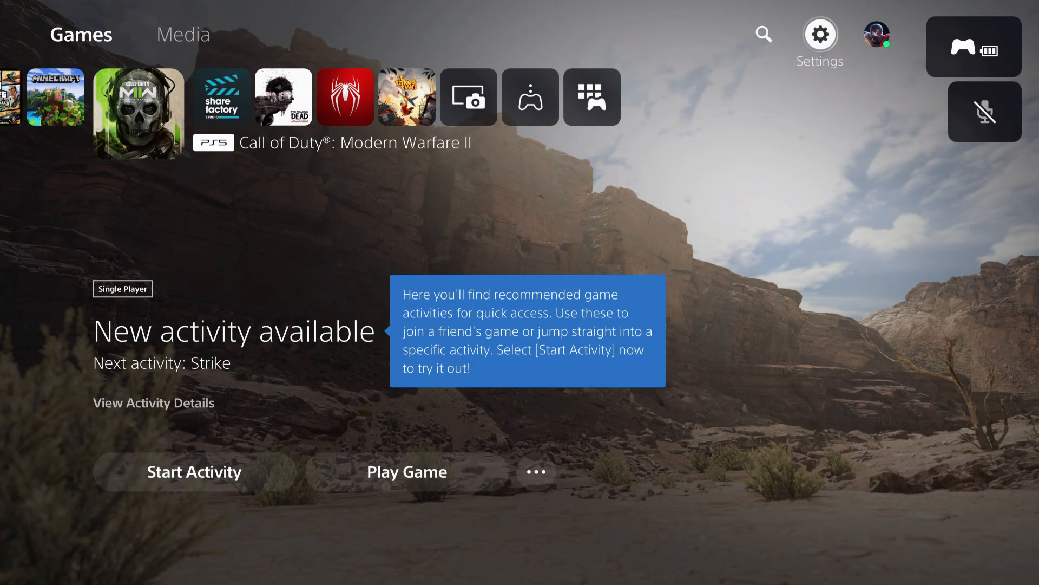
# Step: Go to Settings from Home and enter the Storage section
pyautogui.click(819, 34)
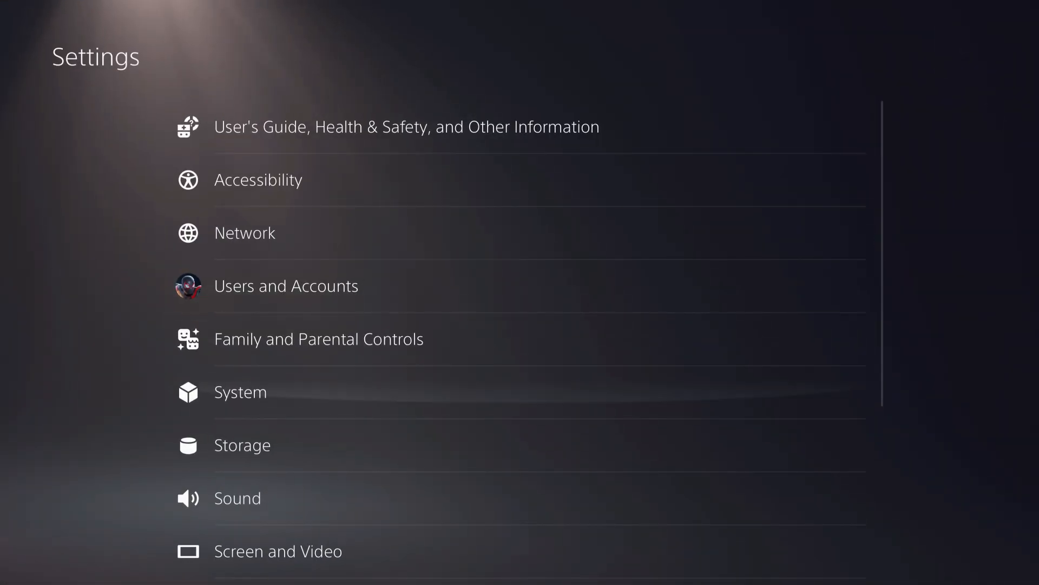
pyautogui.click(242, 445)
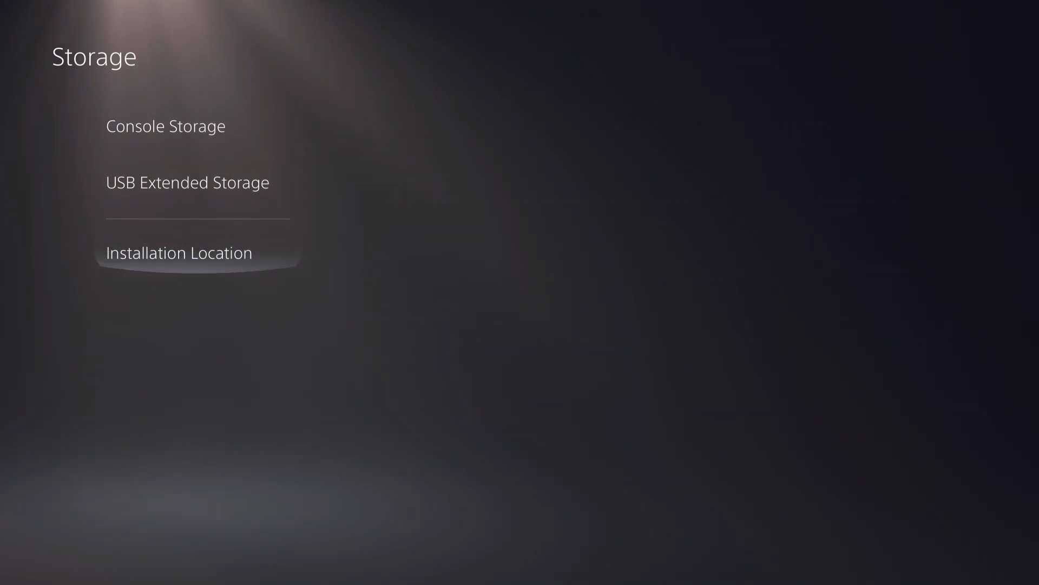
# Step: View the Console Storage usage breakdown, then the USB Extended Storage information
pyautogui.click(166, 126)
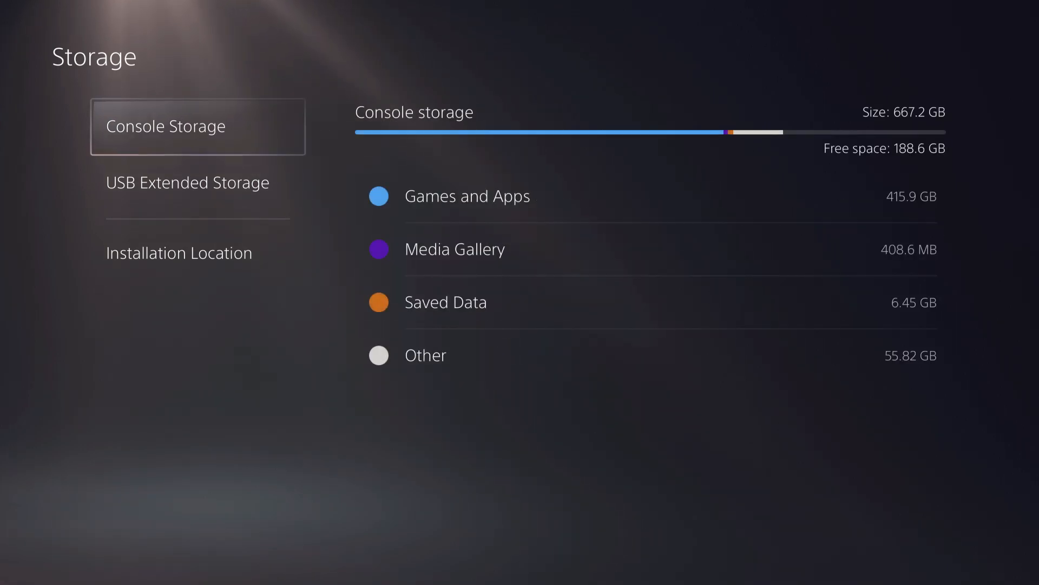
pyautogui.click(188, 182)
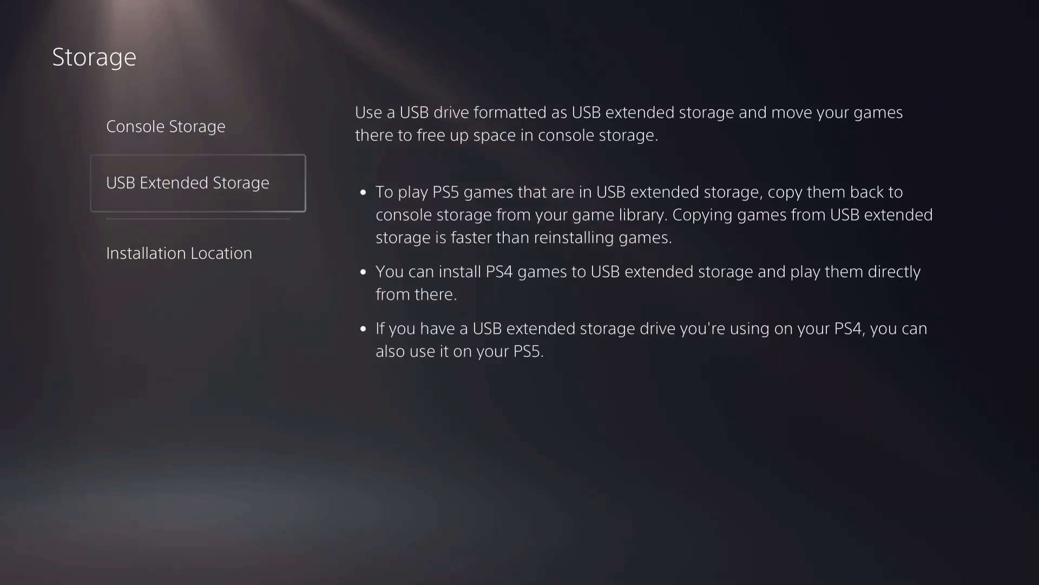